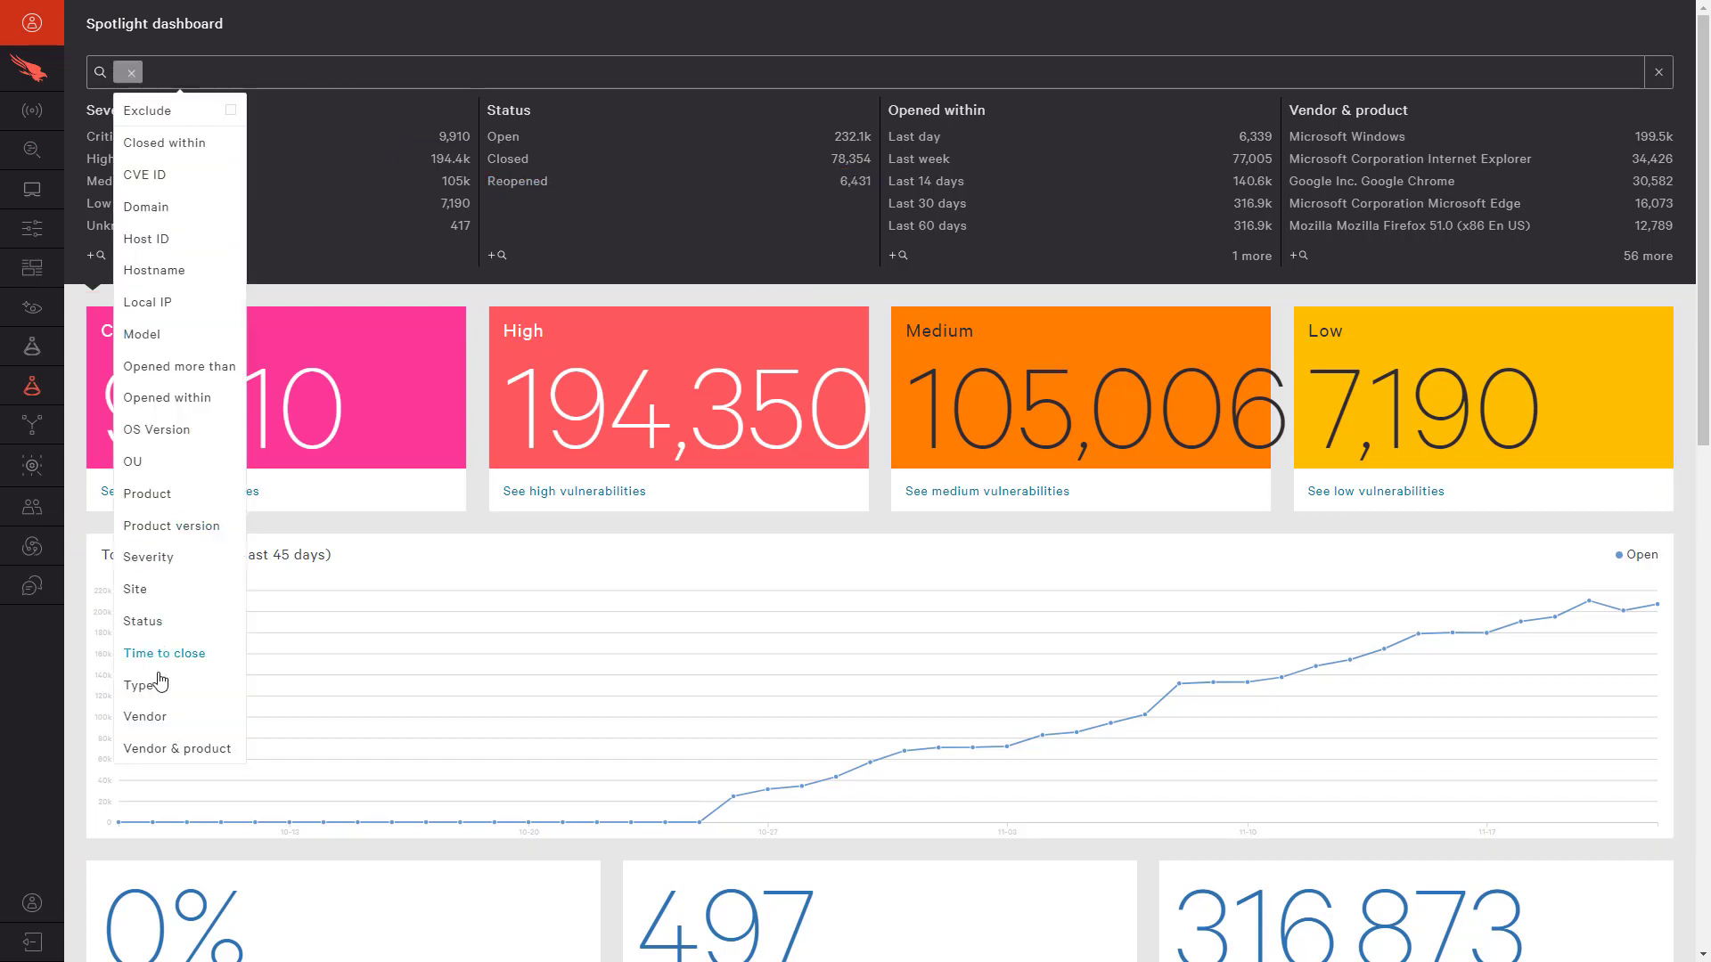
mouse_move(139, 684)
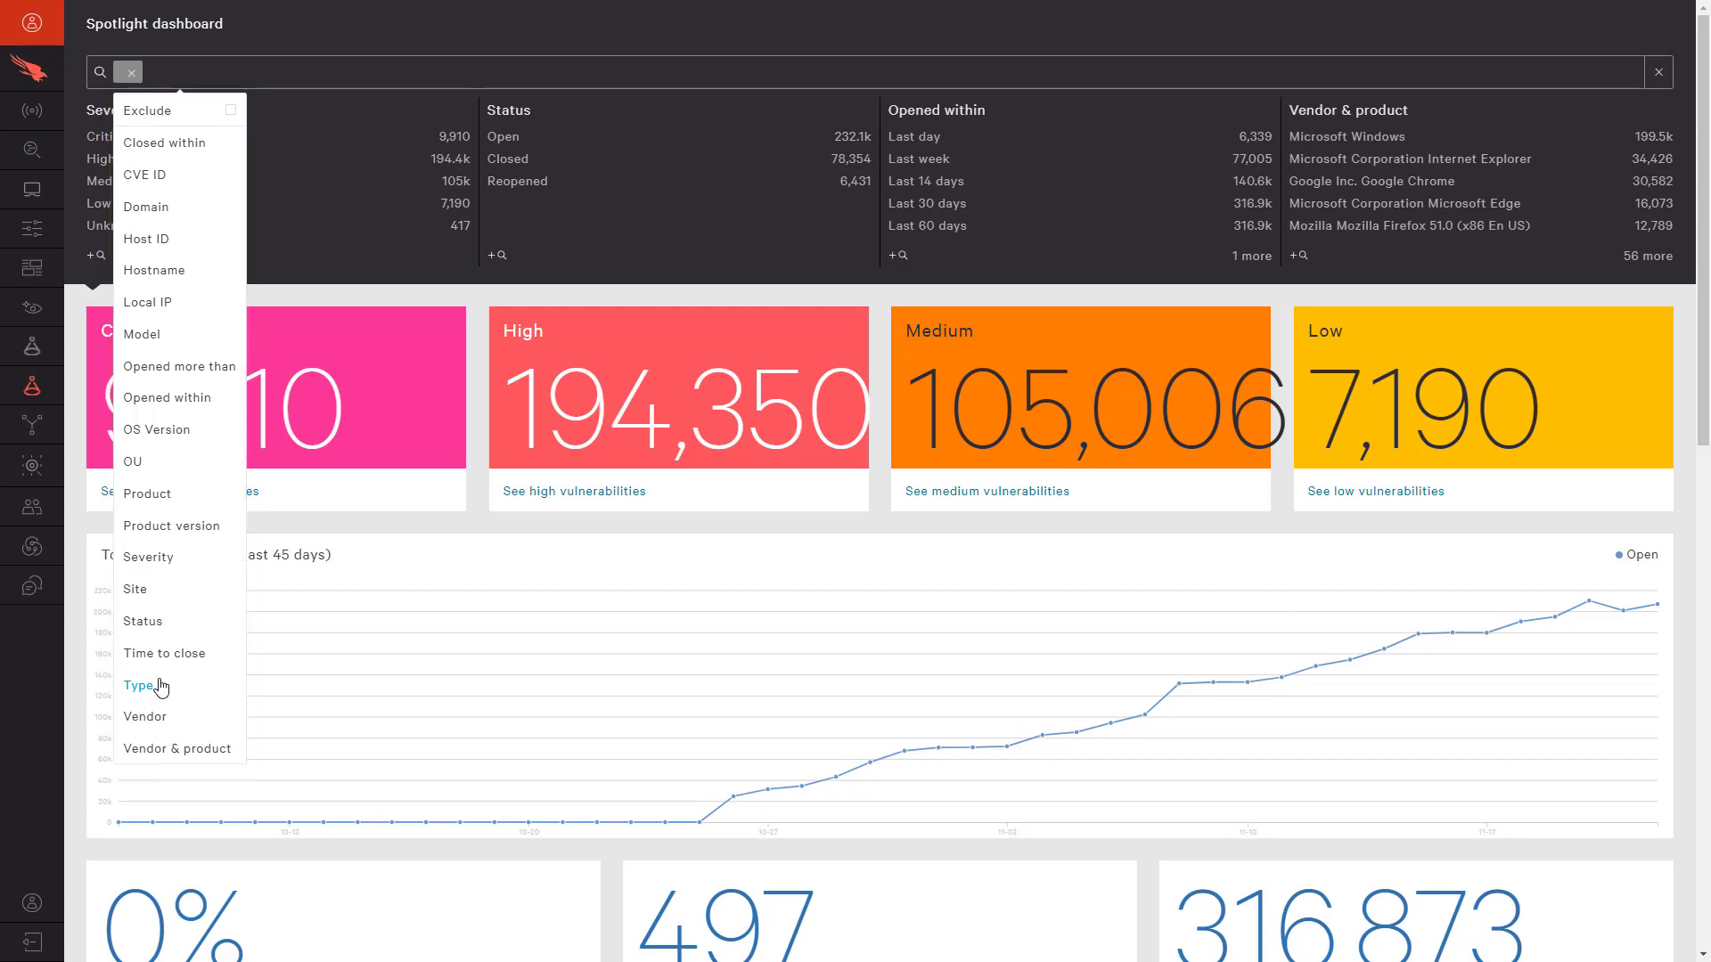
Filter the dashboard to Domain Controller assets with Critical and High severity.
click(137, 684)
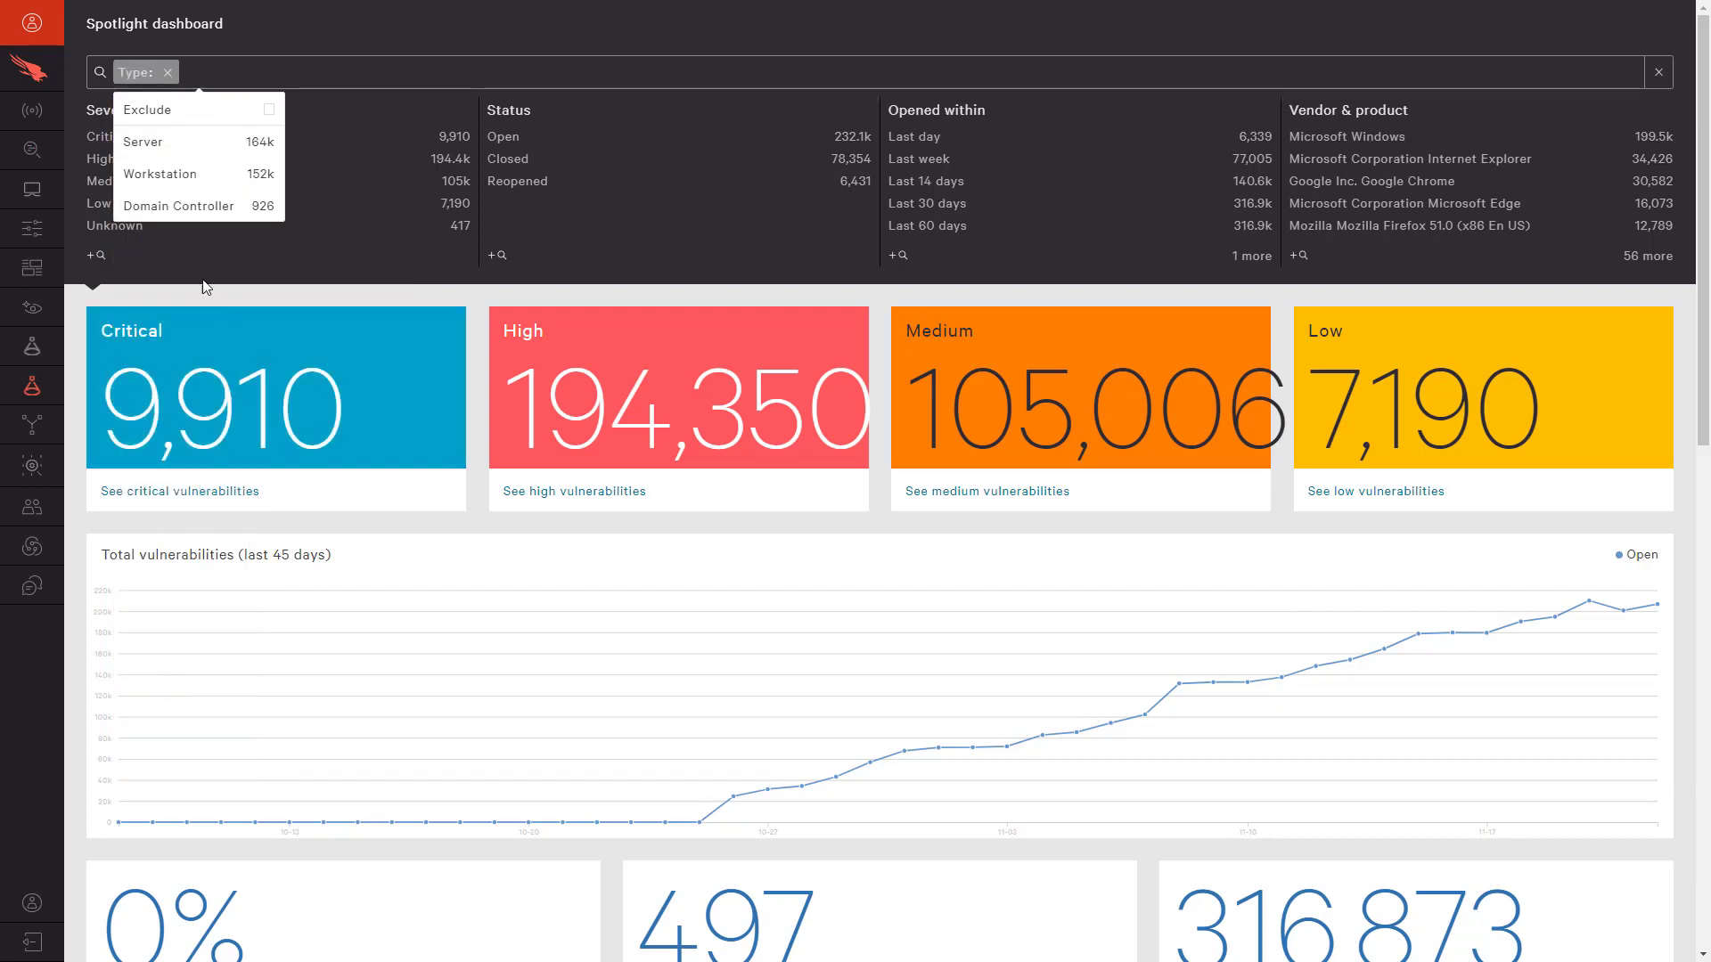
click(179, 207)
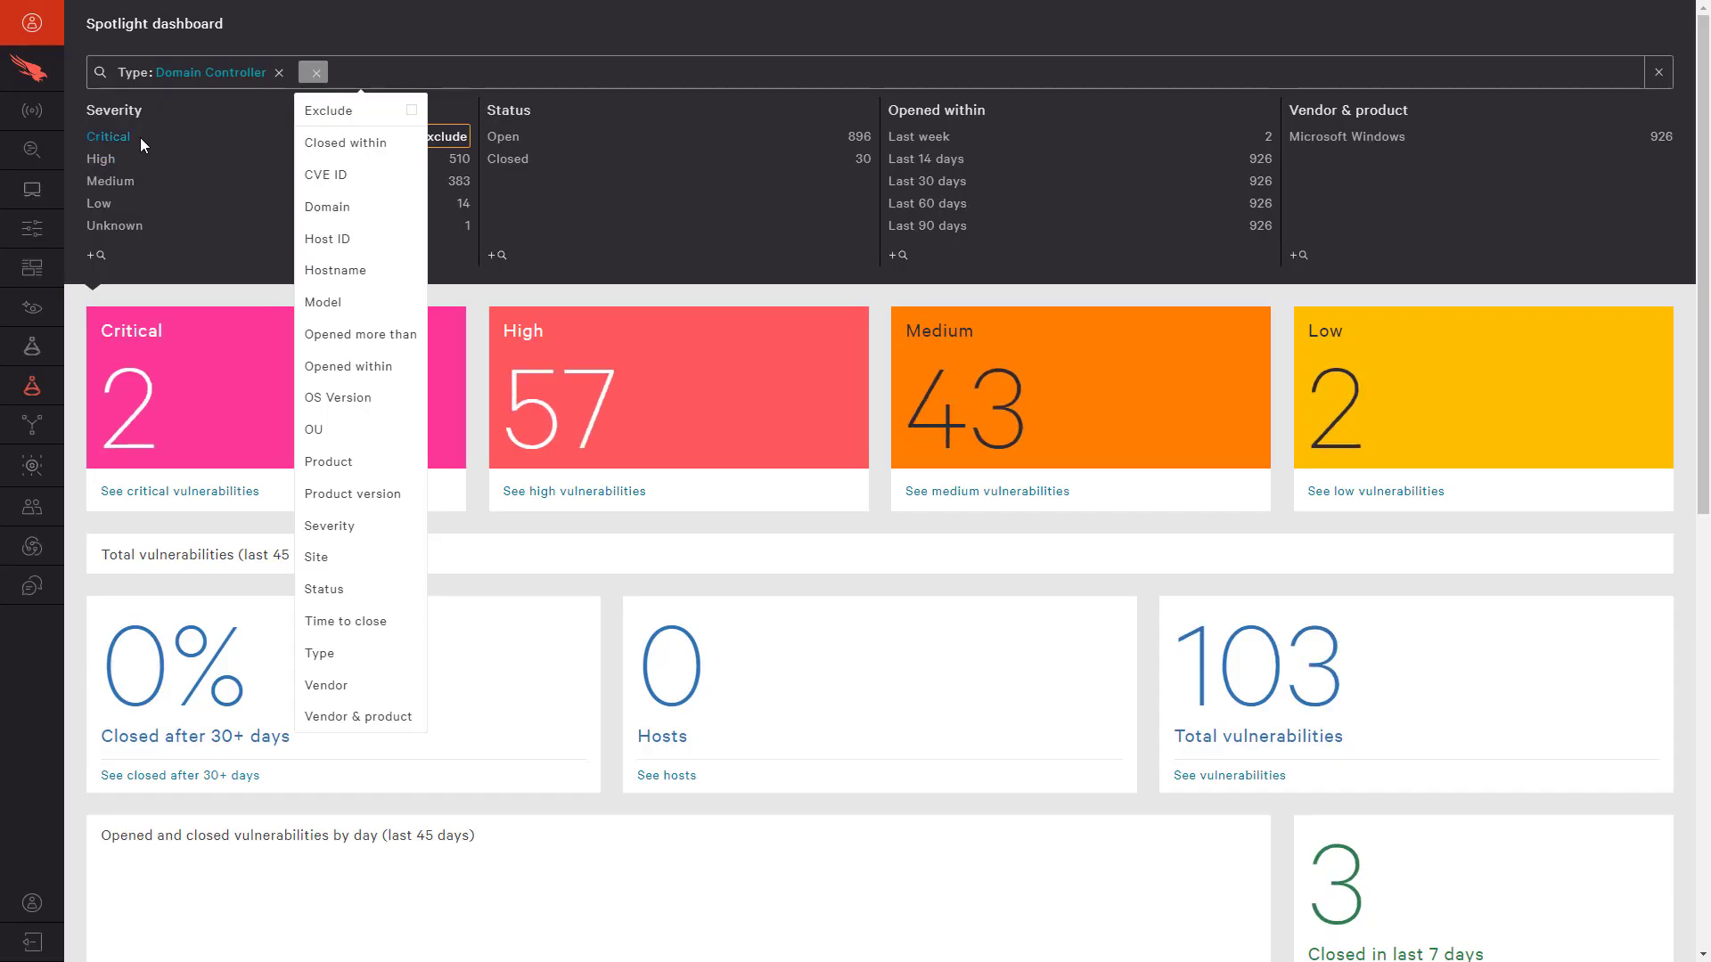
click(100, 158)
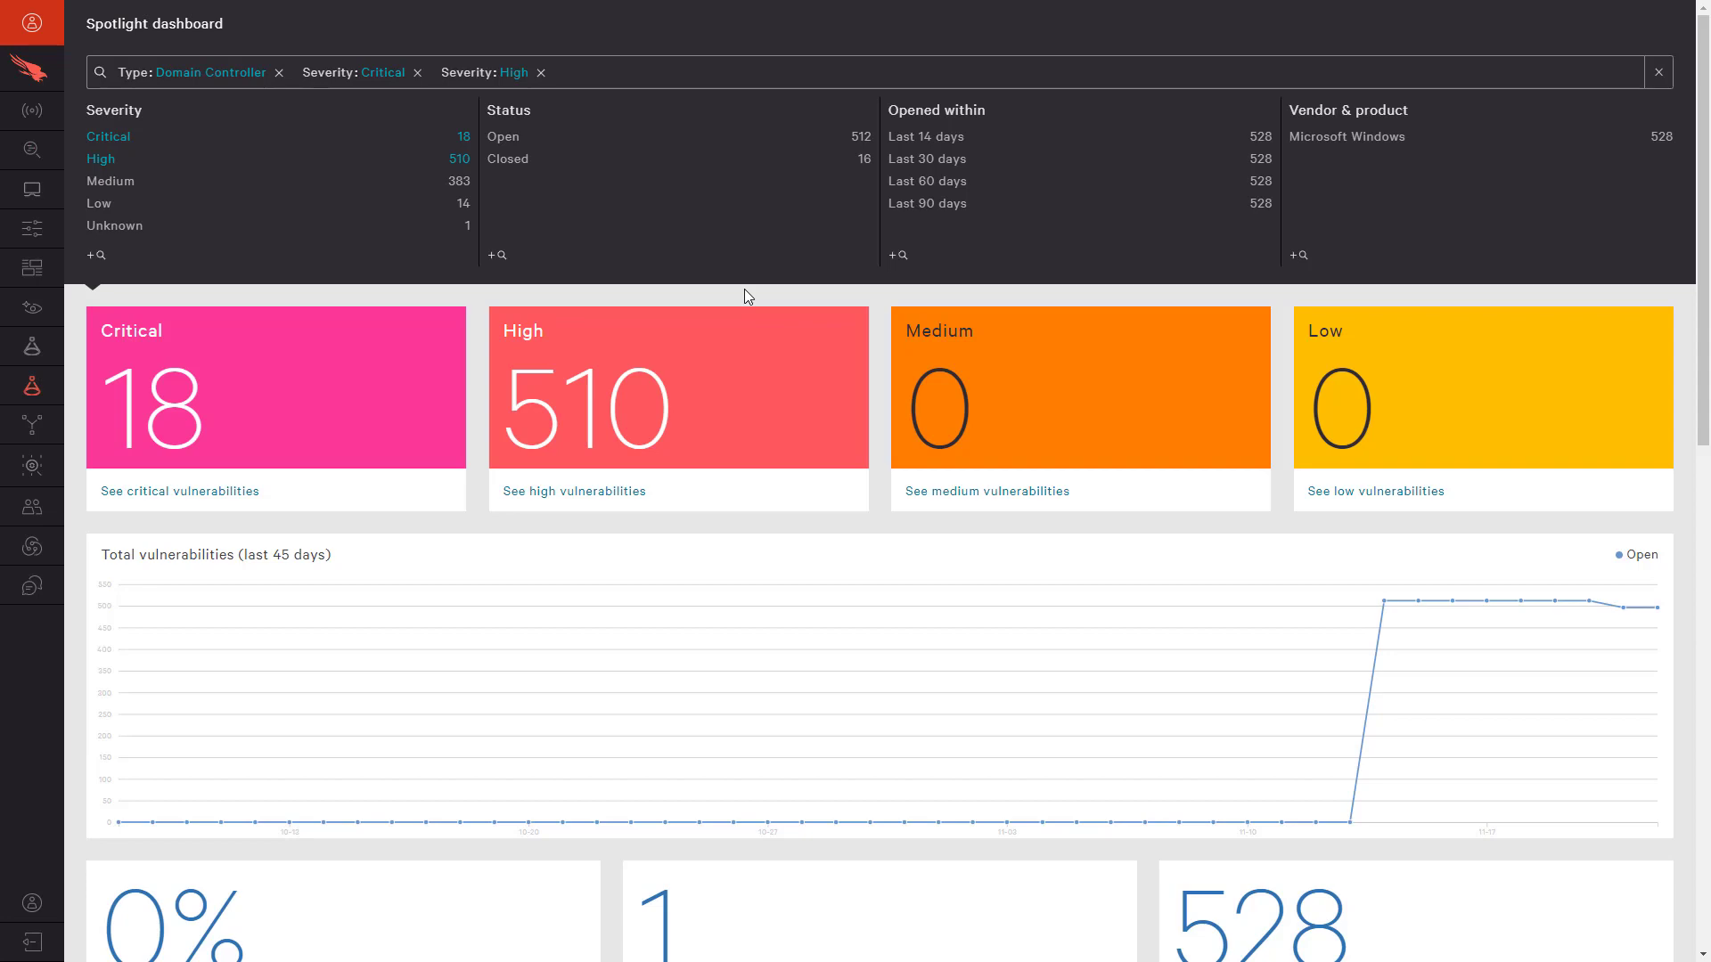
List open CVE-2019-5836 vulnerabilities and review the 37 affected hosts grouped by host.
click(1657, 71)
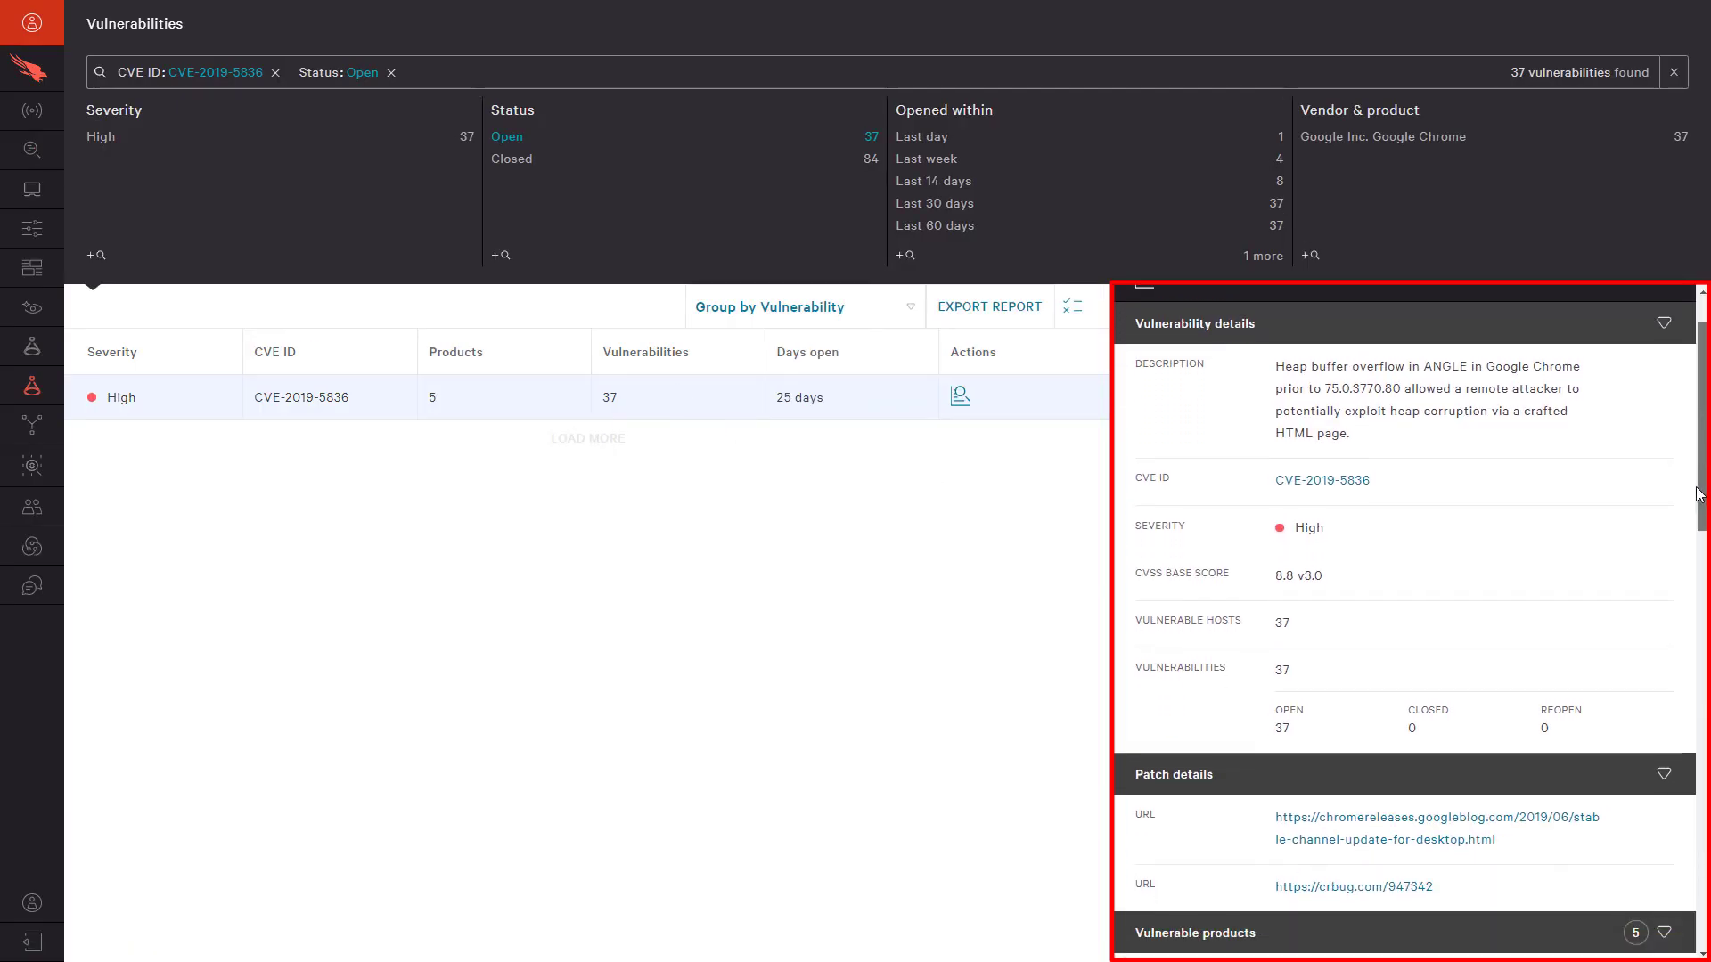
scroll(down, 3)
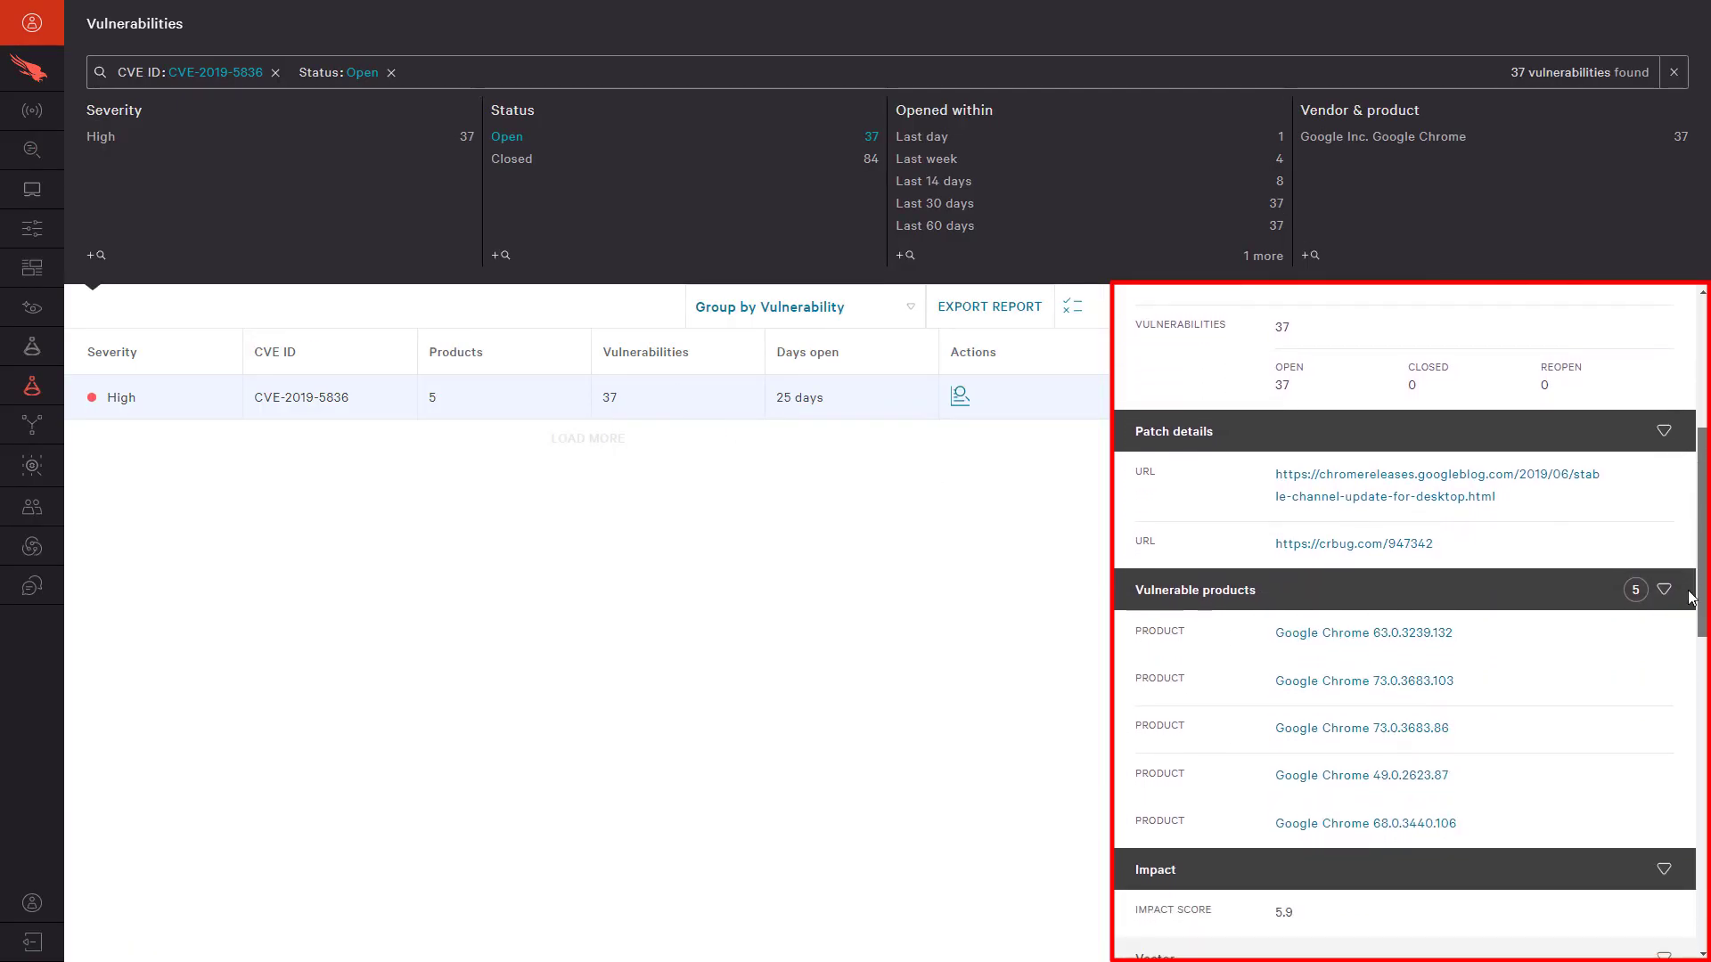
mouse_move(893, 314)
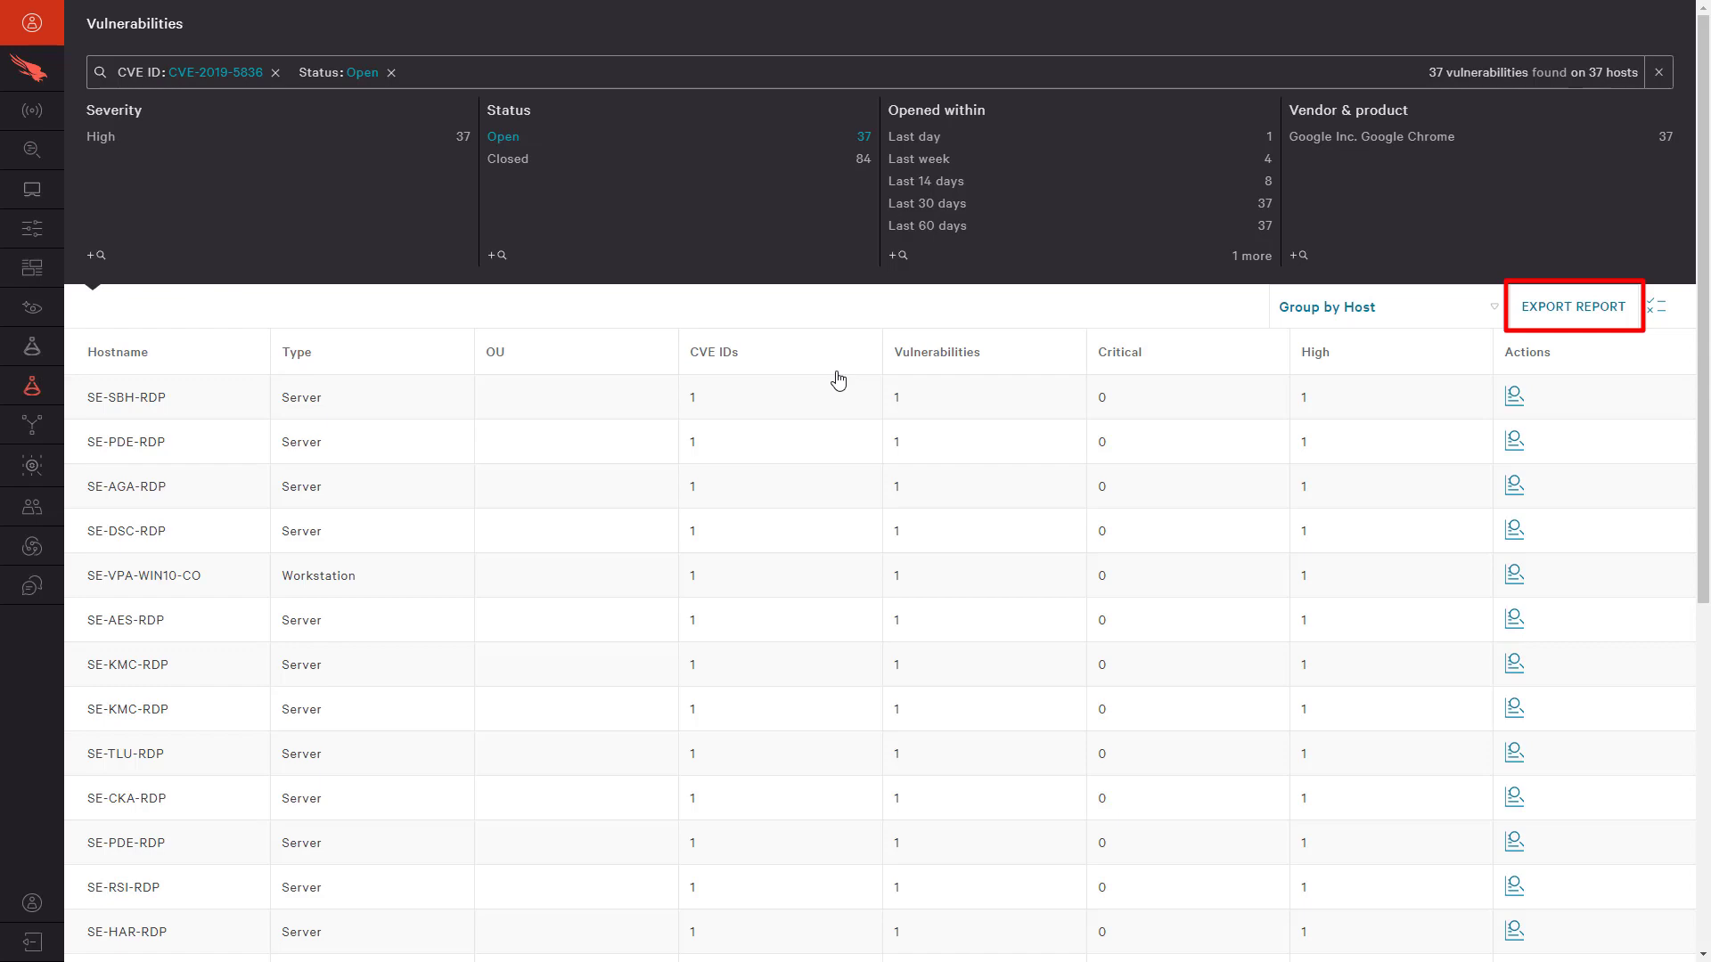
From the Detections Dashboard, view last week's detections for host SE-SBH-WIN10-BL.
click(32, 110)
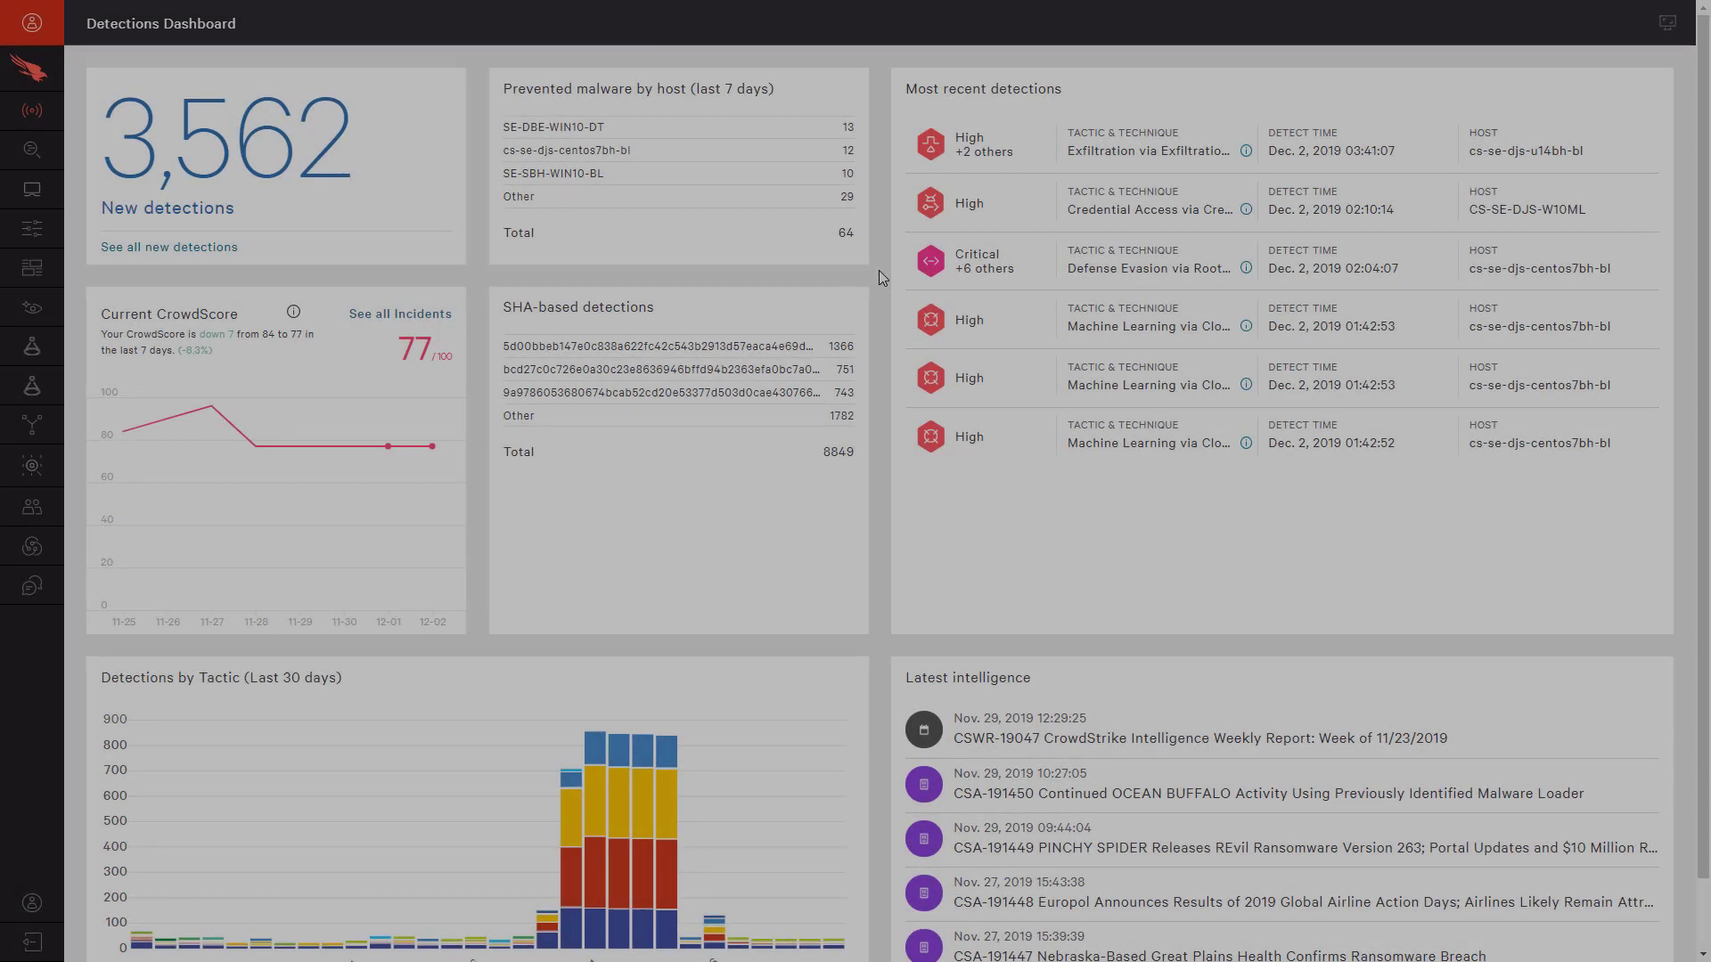
mouse_move(553, 173)
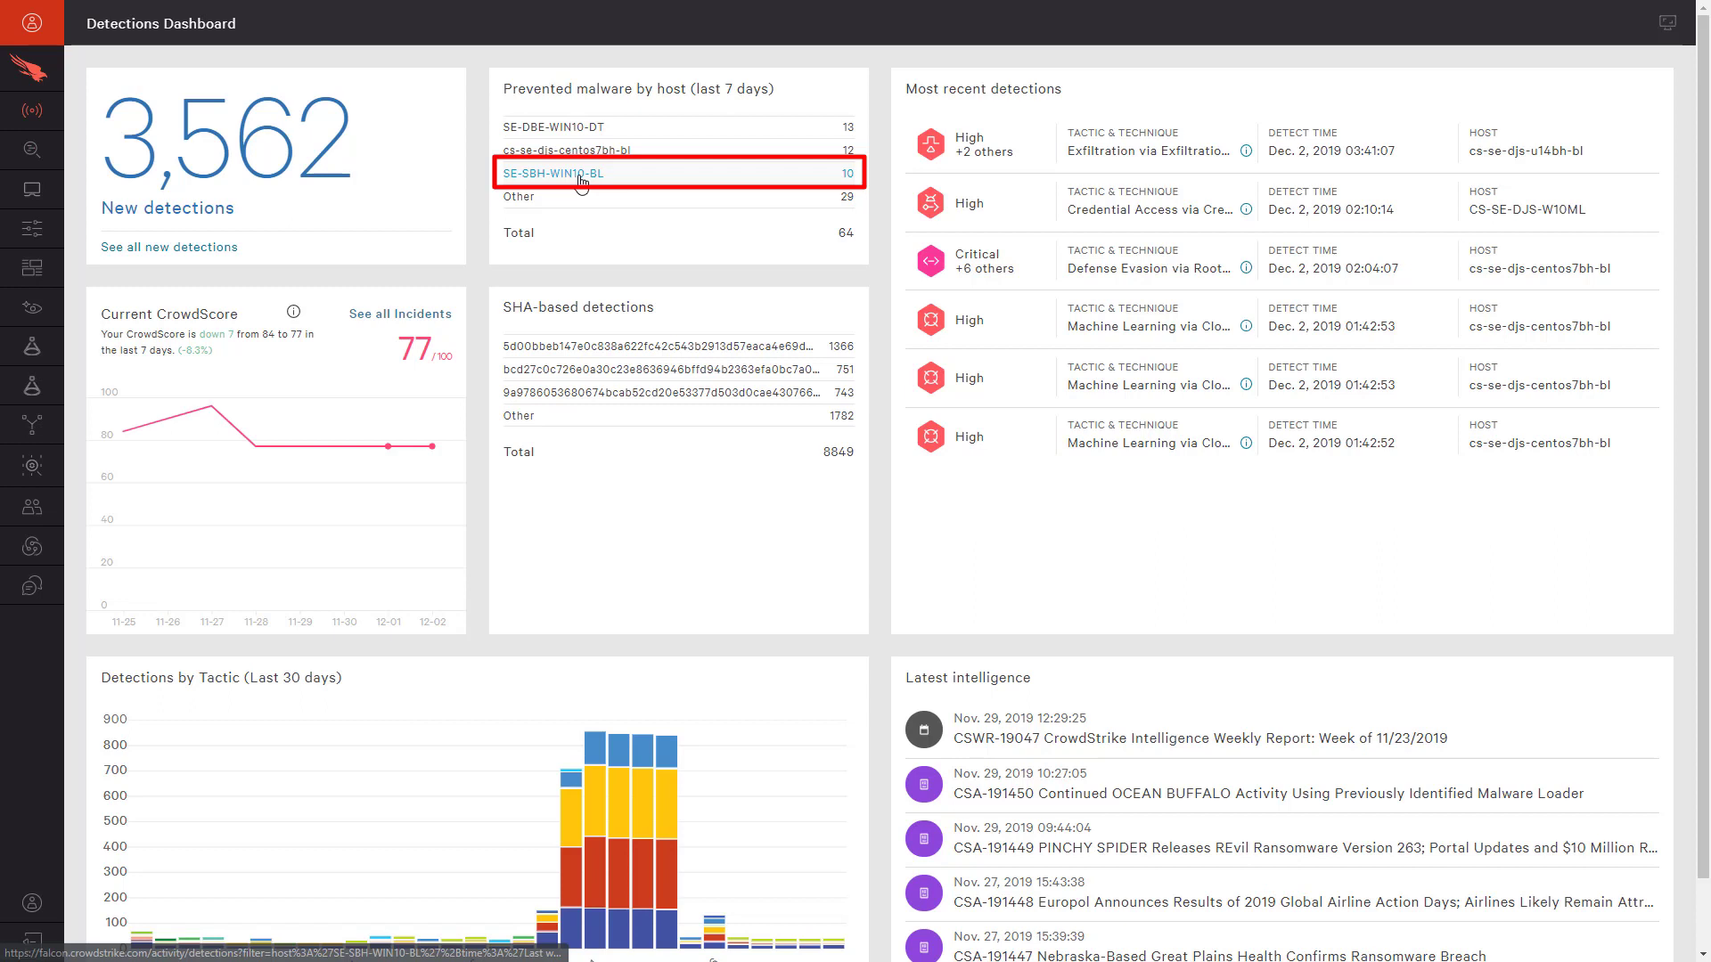
click(552, 175)
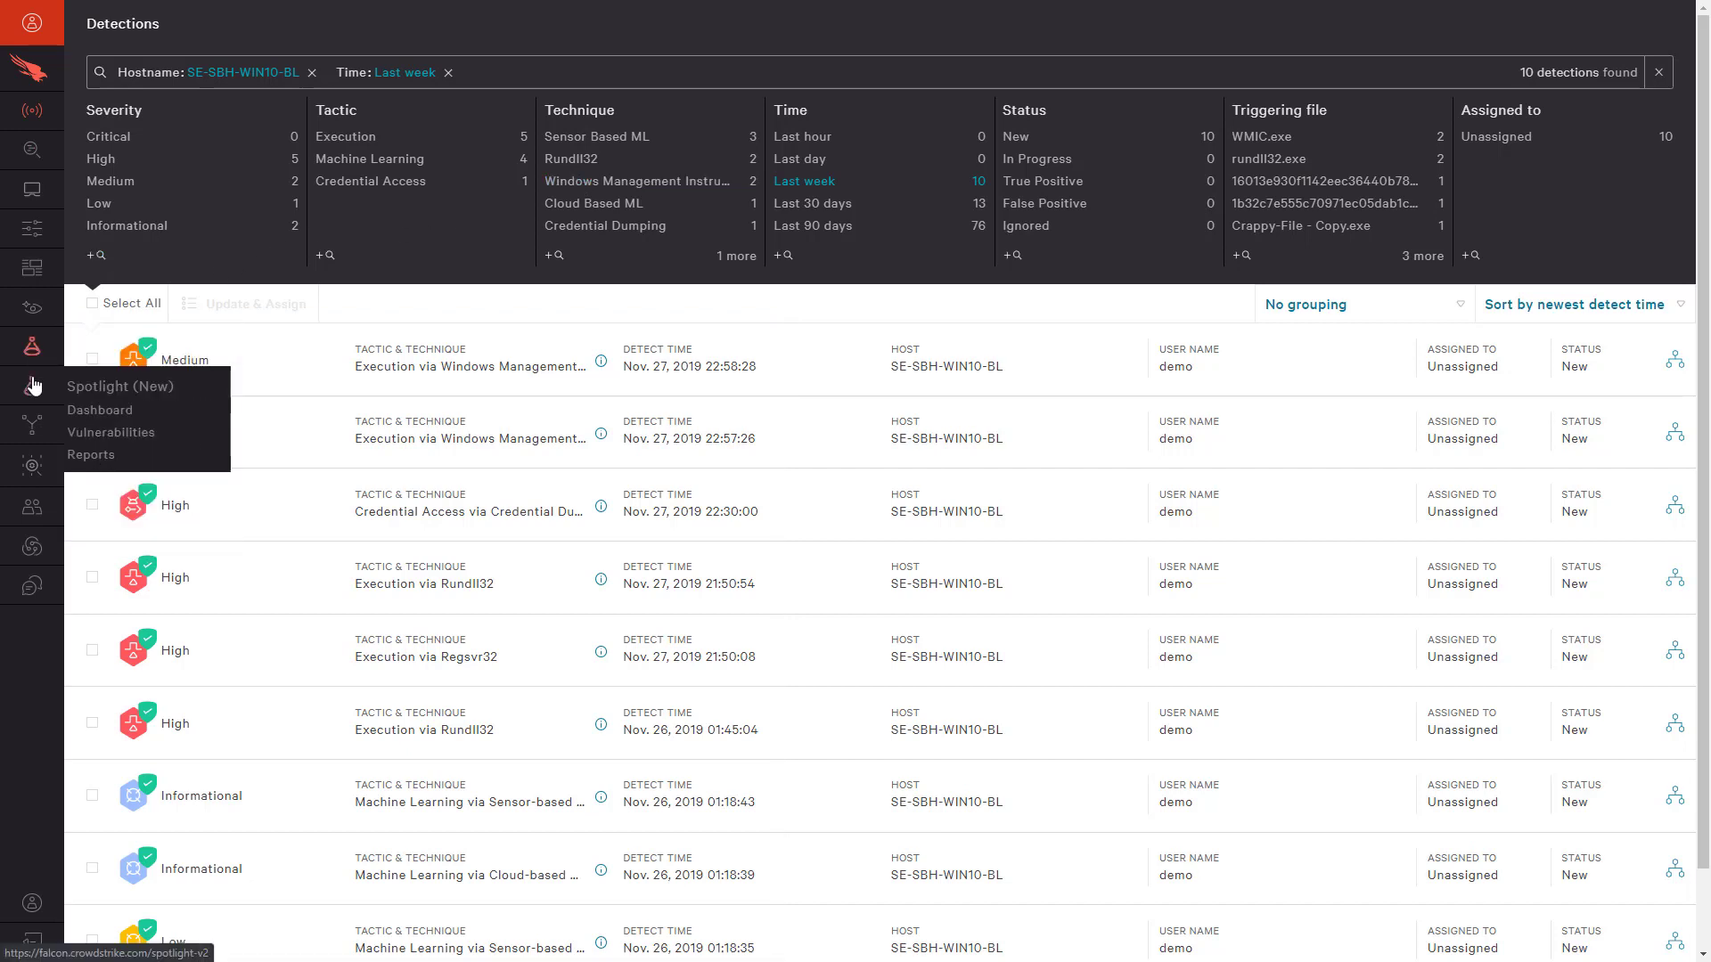
Filter Spotlight vulnerabilities to hostname SE-SBH-WIN10-BL, grouped by product.
click(110, 431)
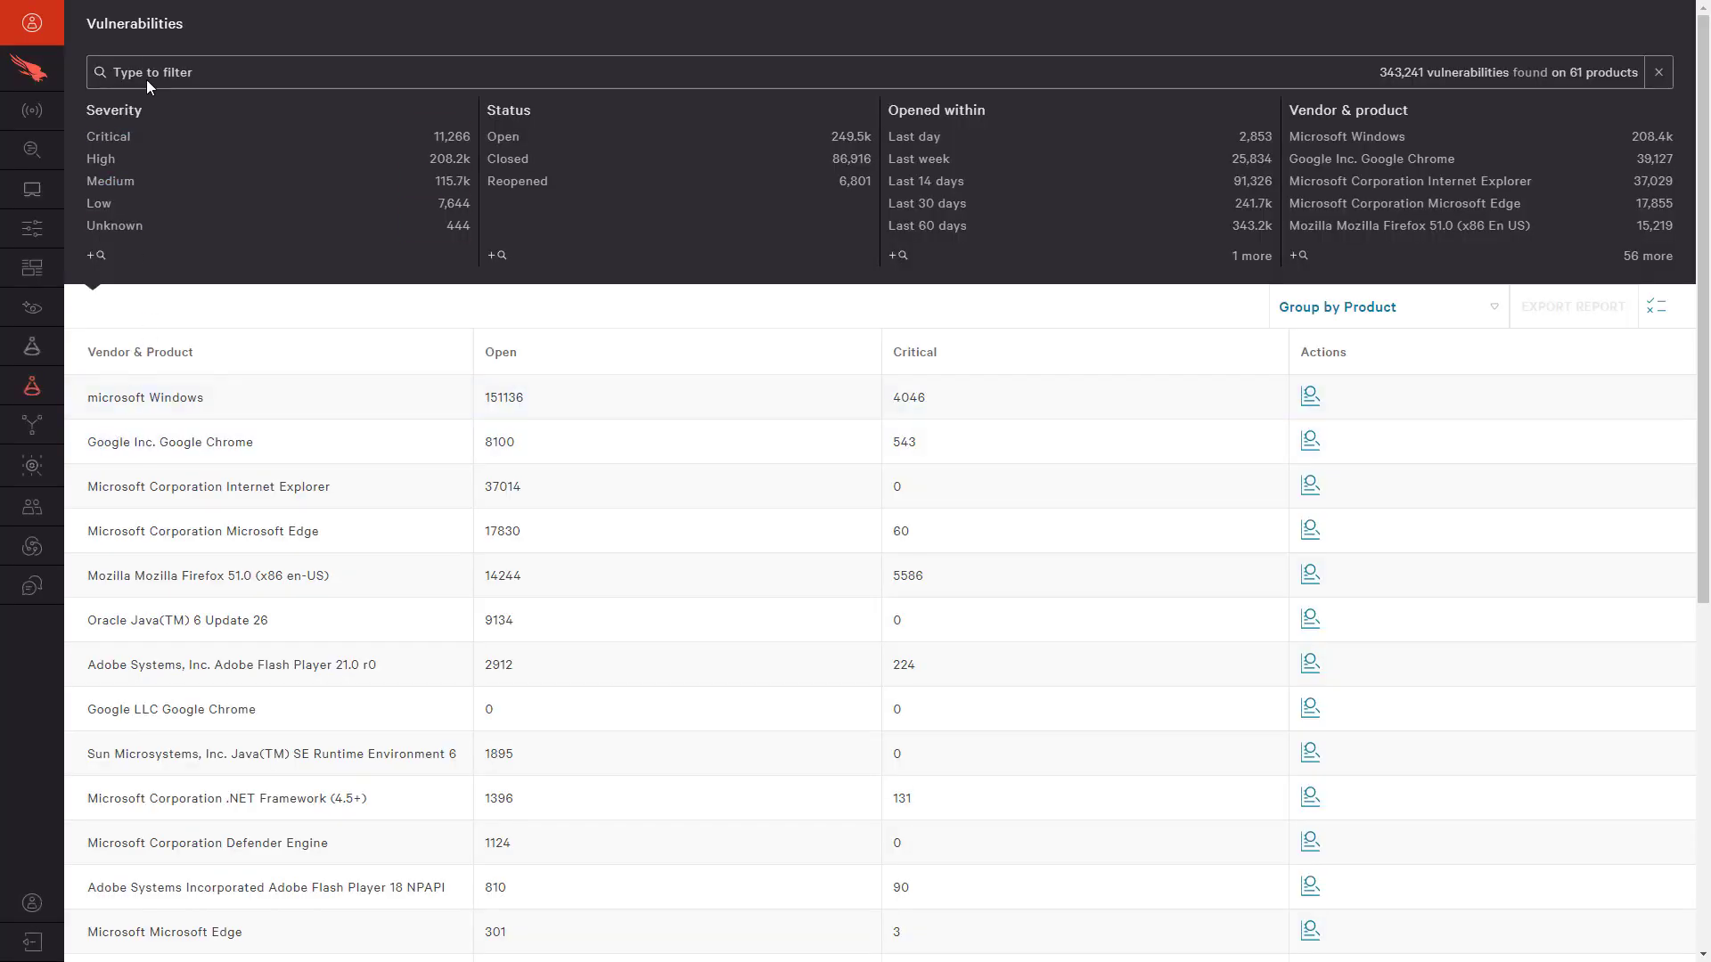
click(153, 72)
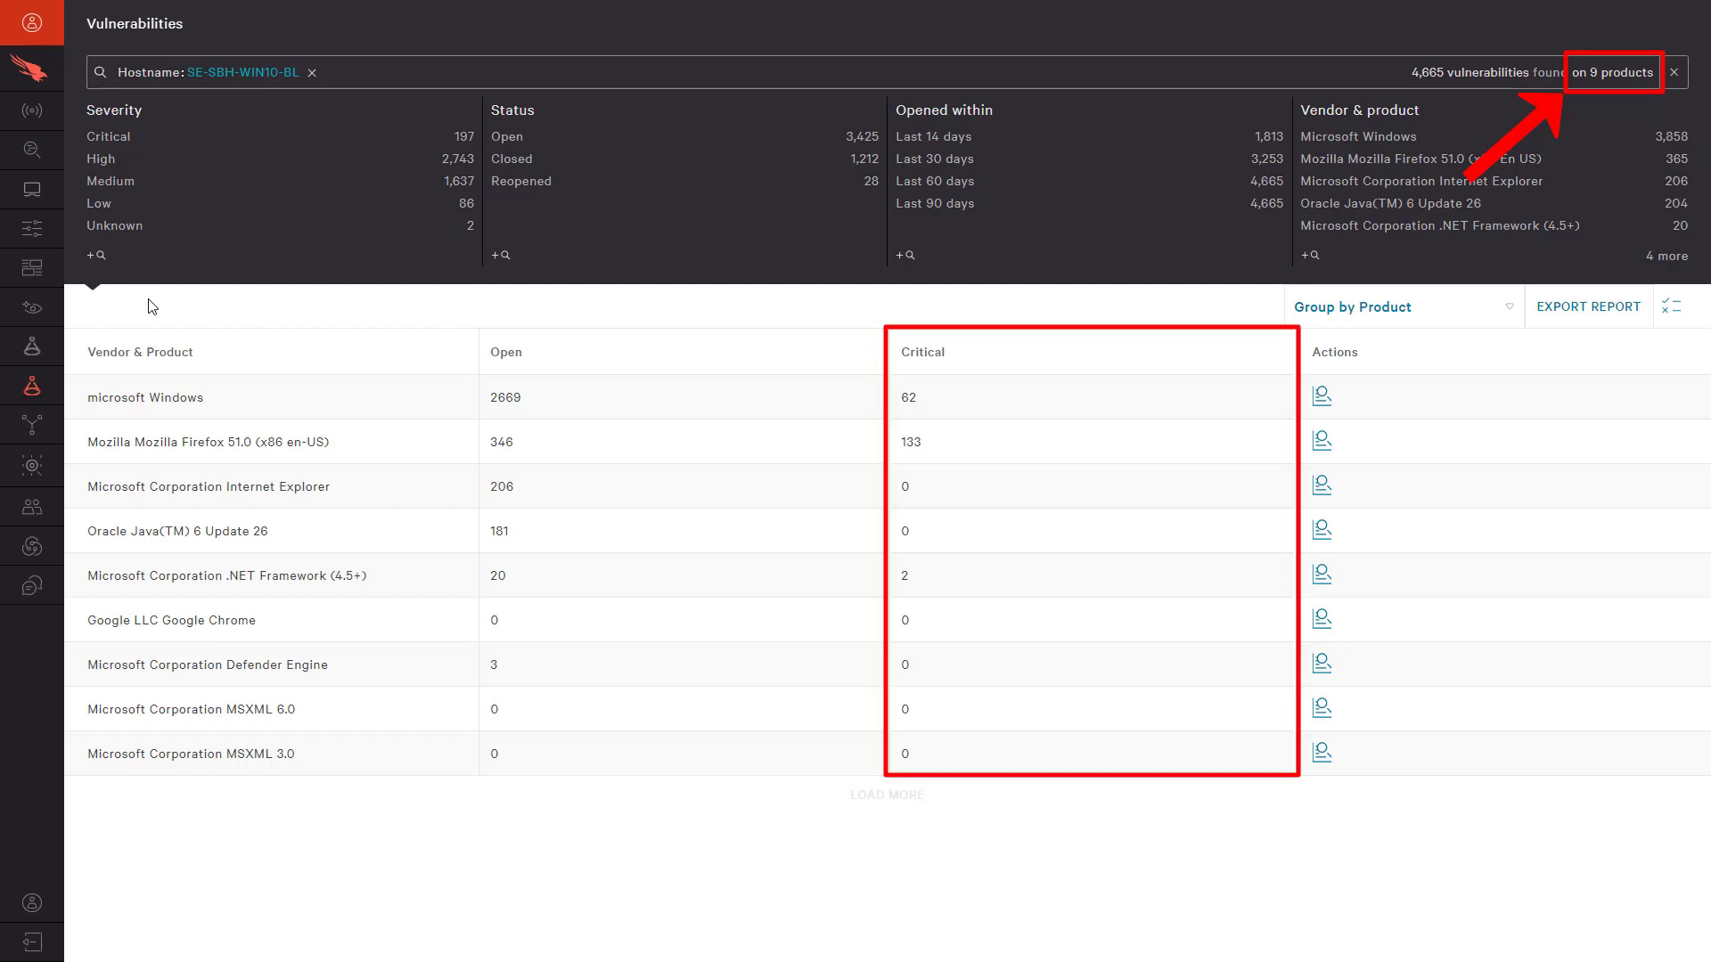
mouse_move(1511, 294)
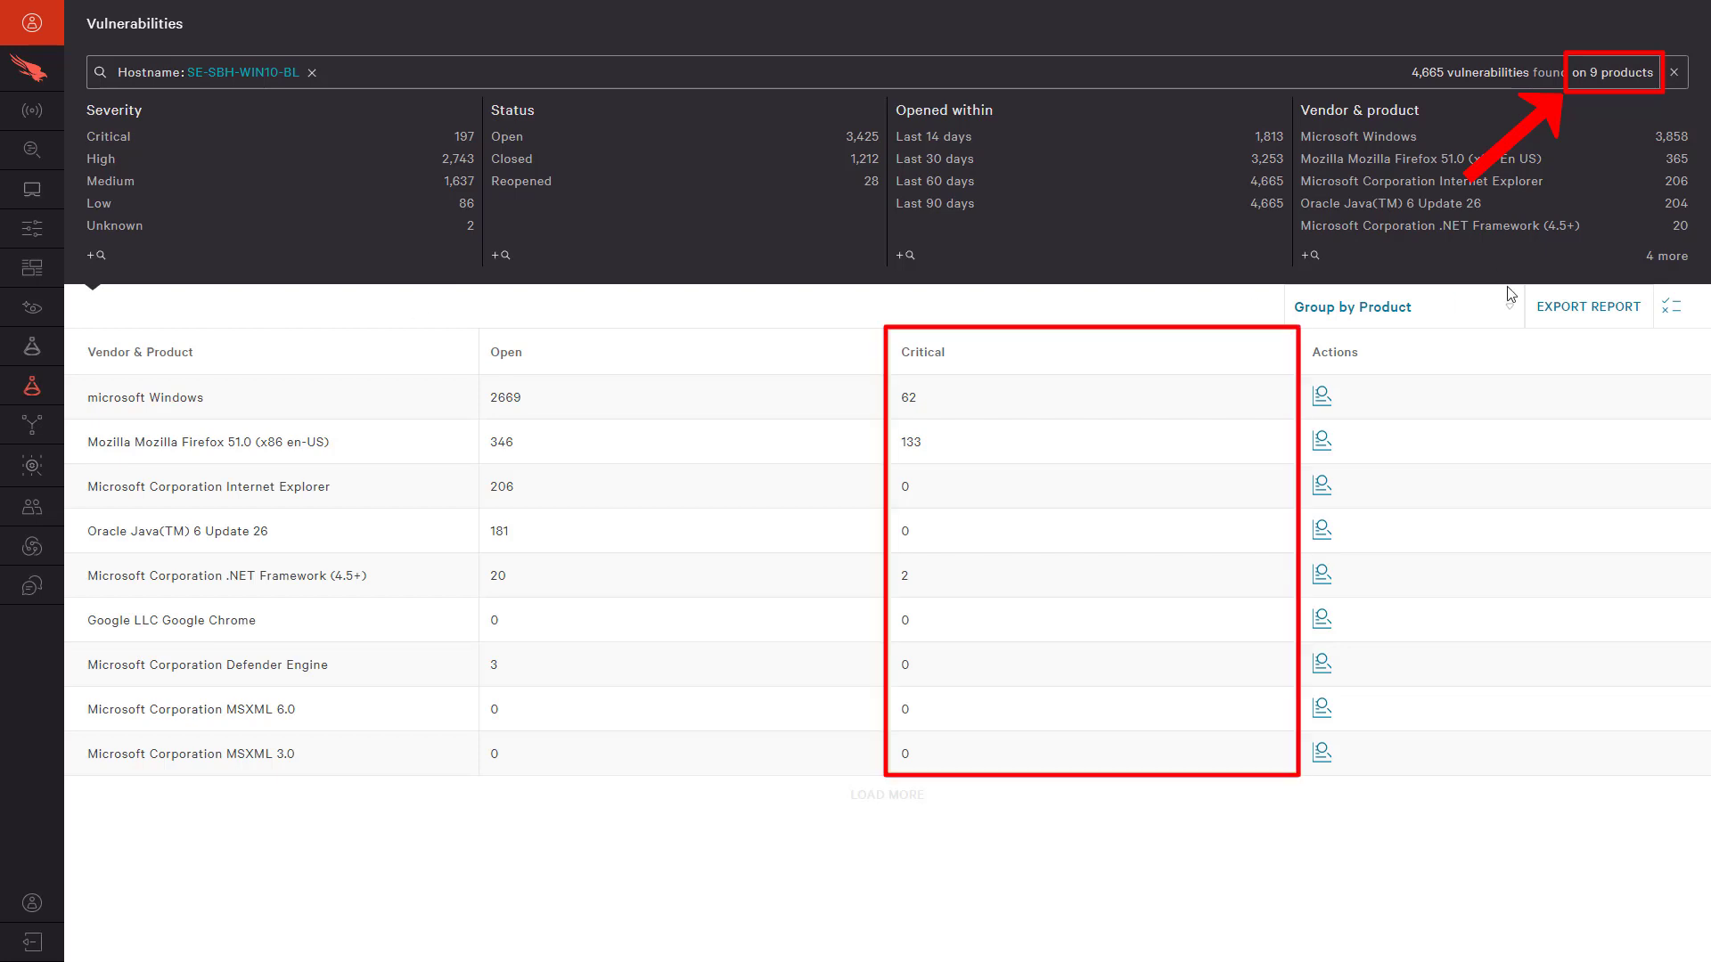
Export the product-grouped vulnerabilities as a CSV report and start its download.
click(1588, 307)
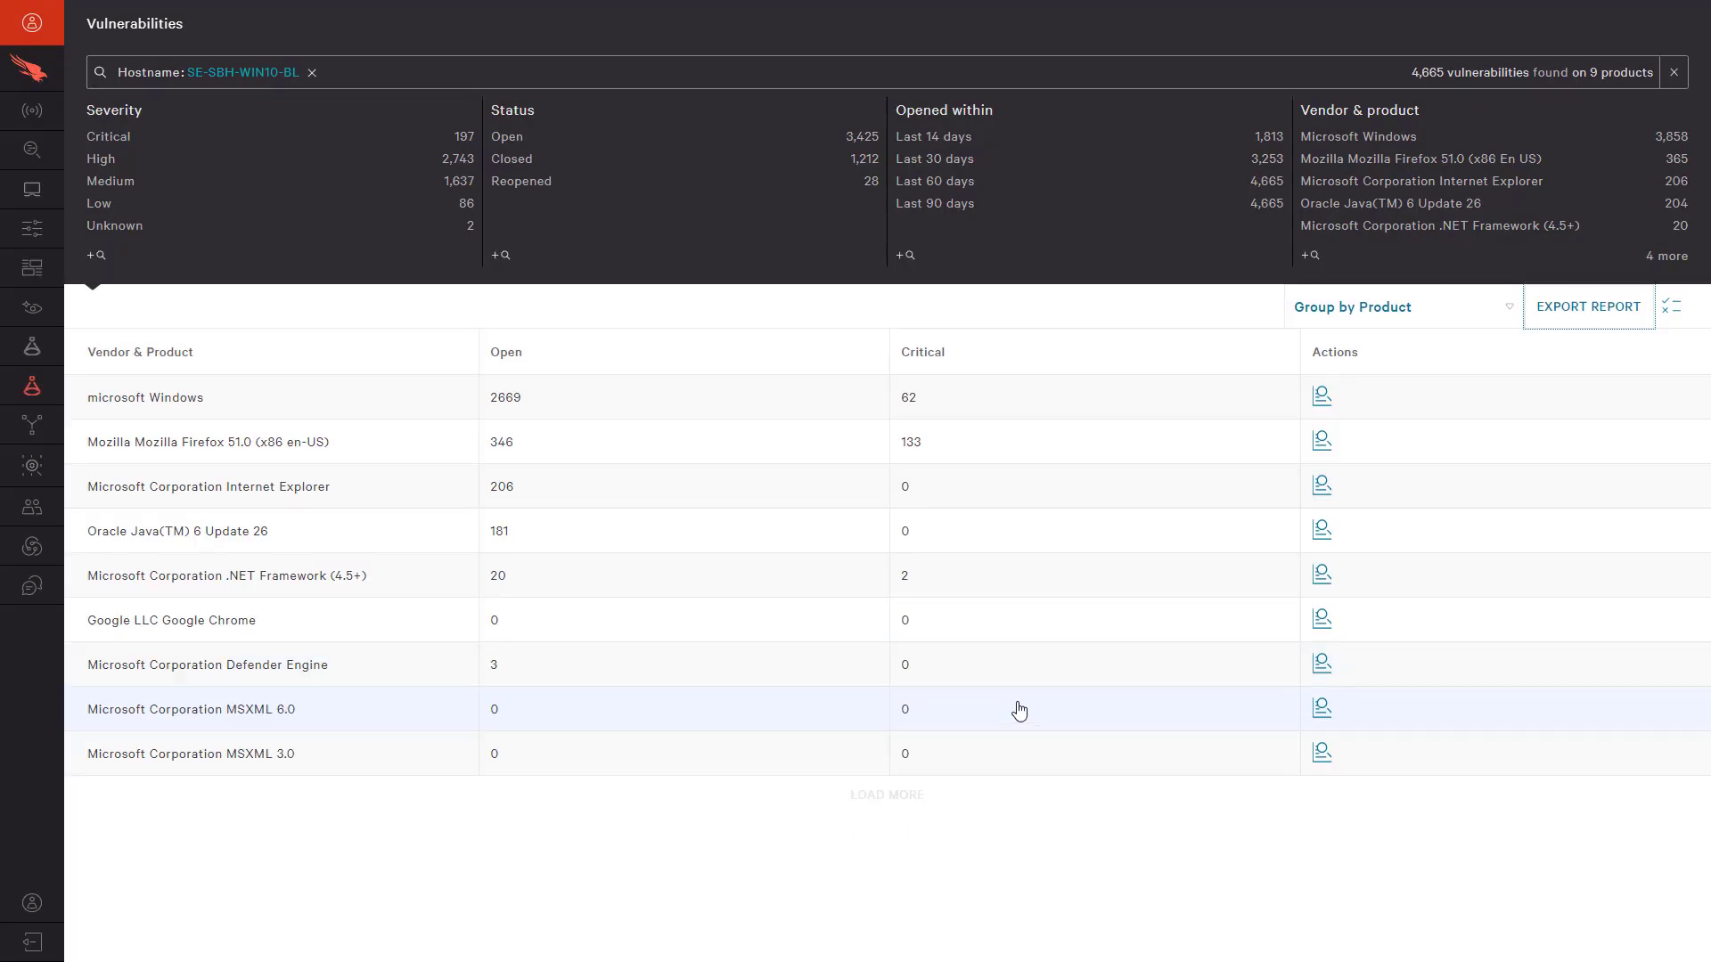
click(1588, 305)
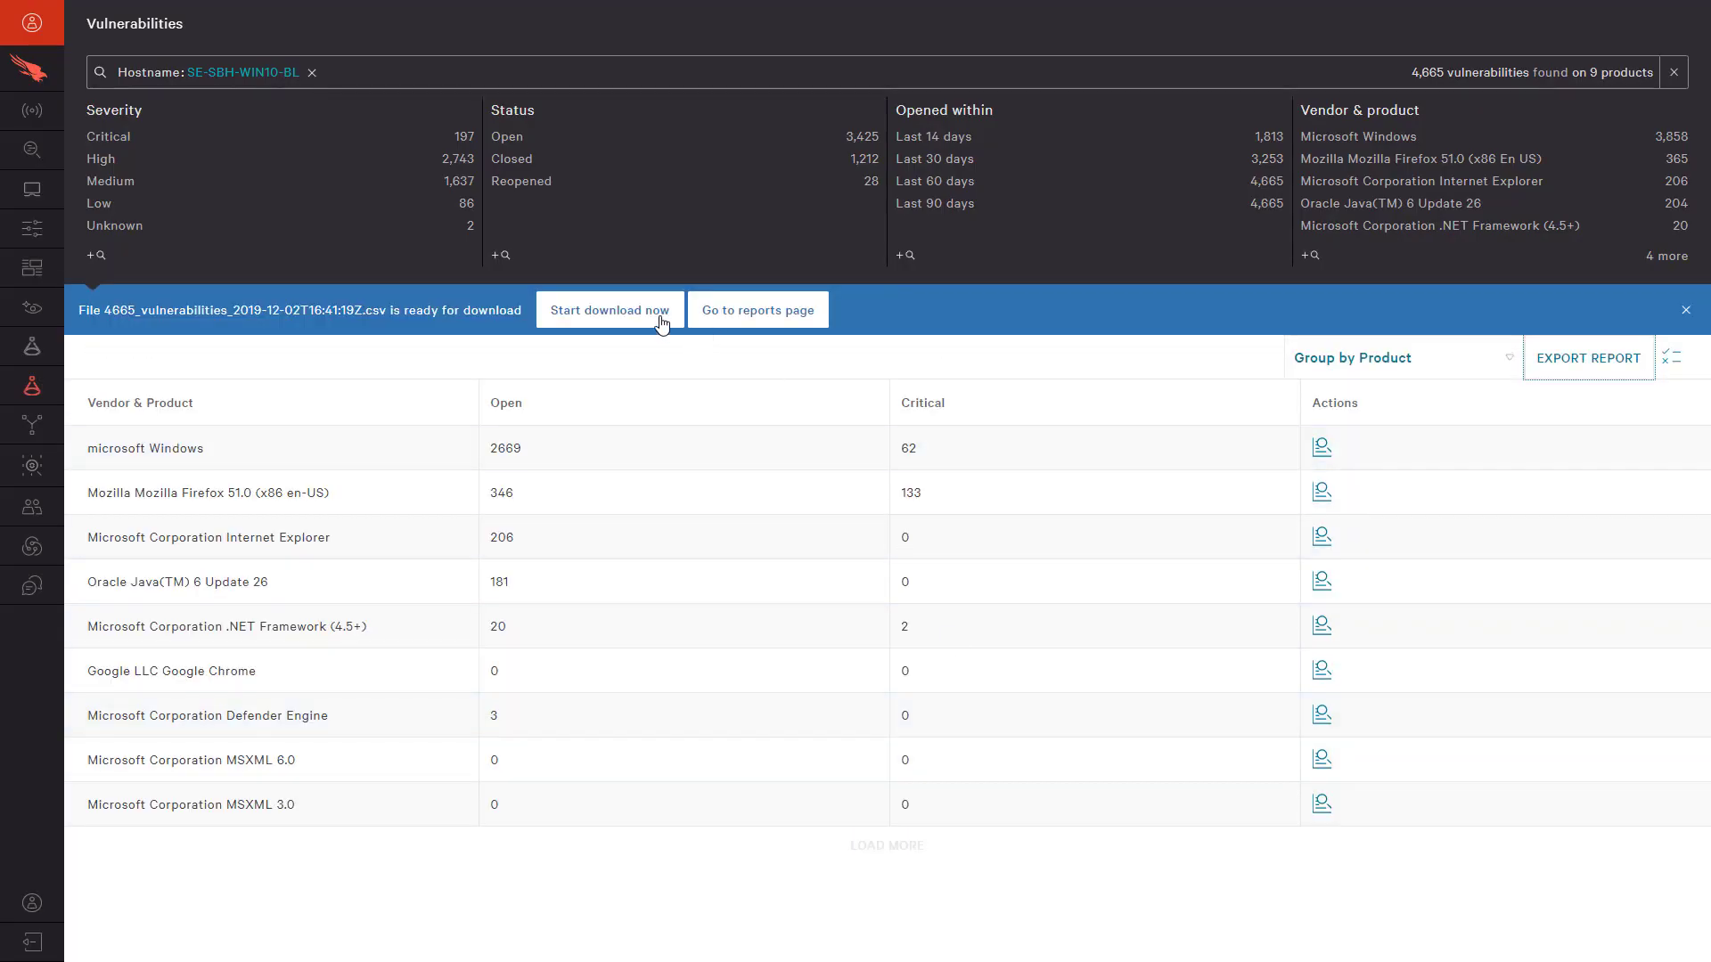
click(610, 310)
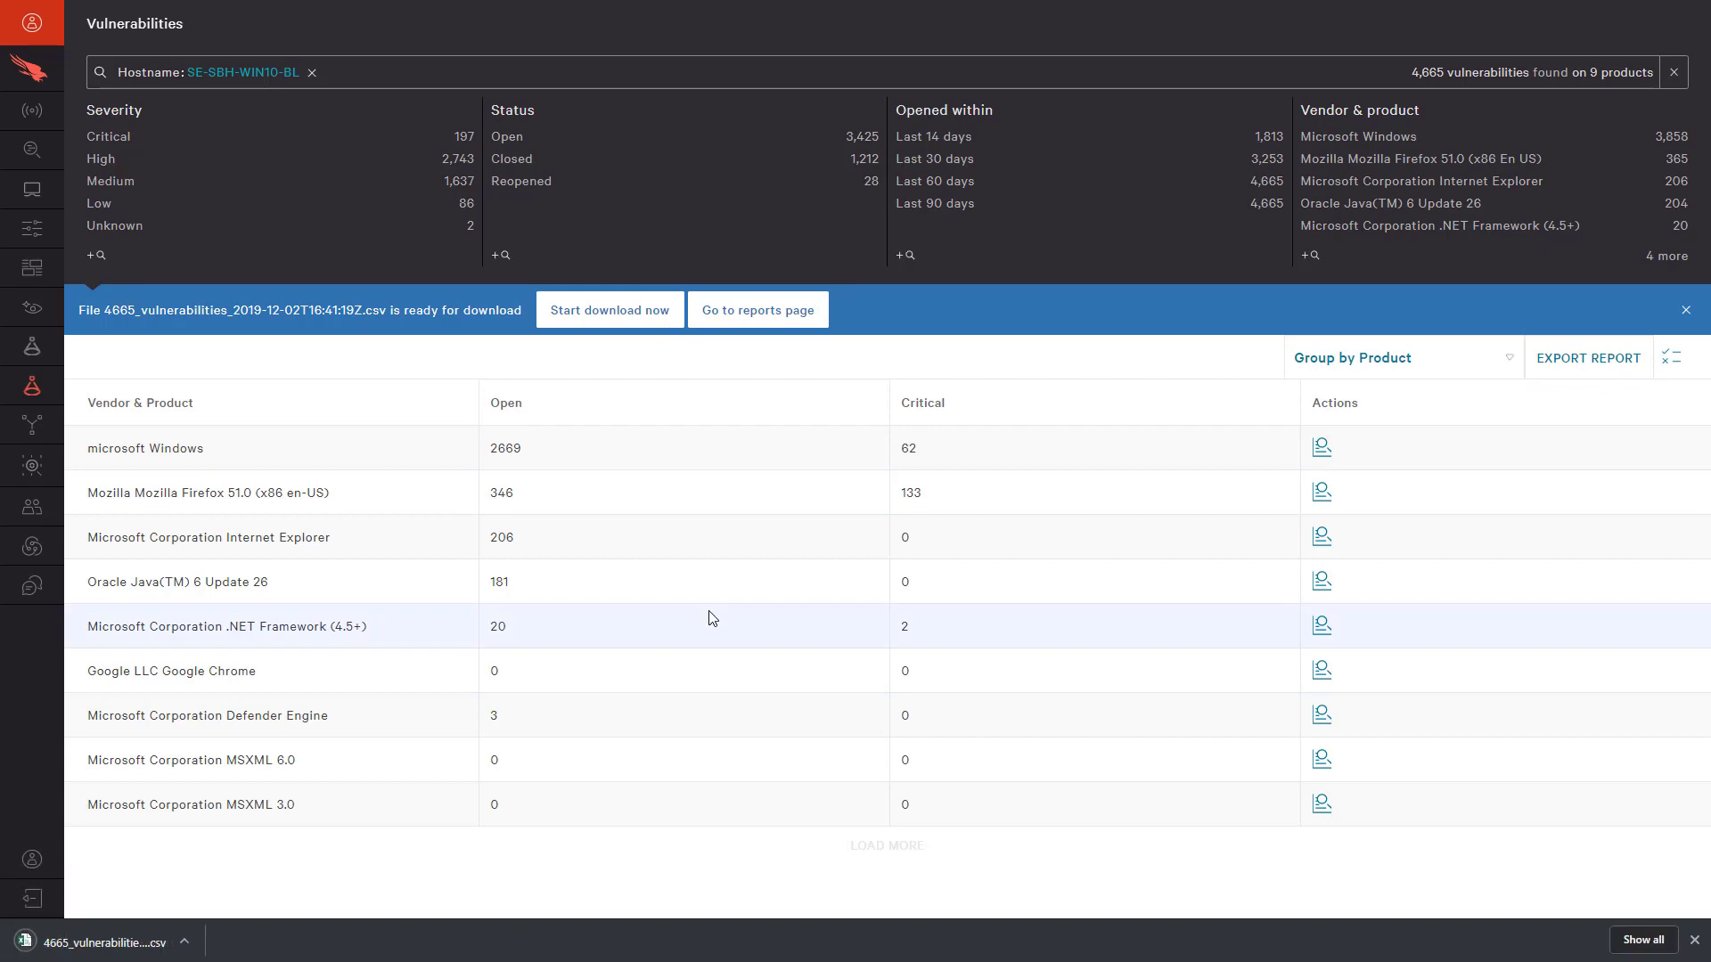